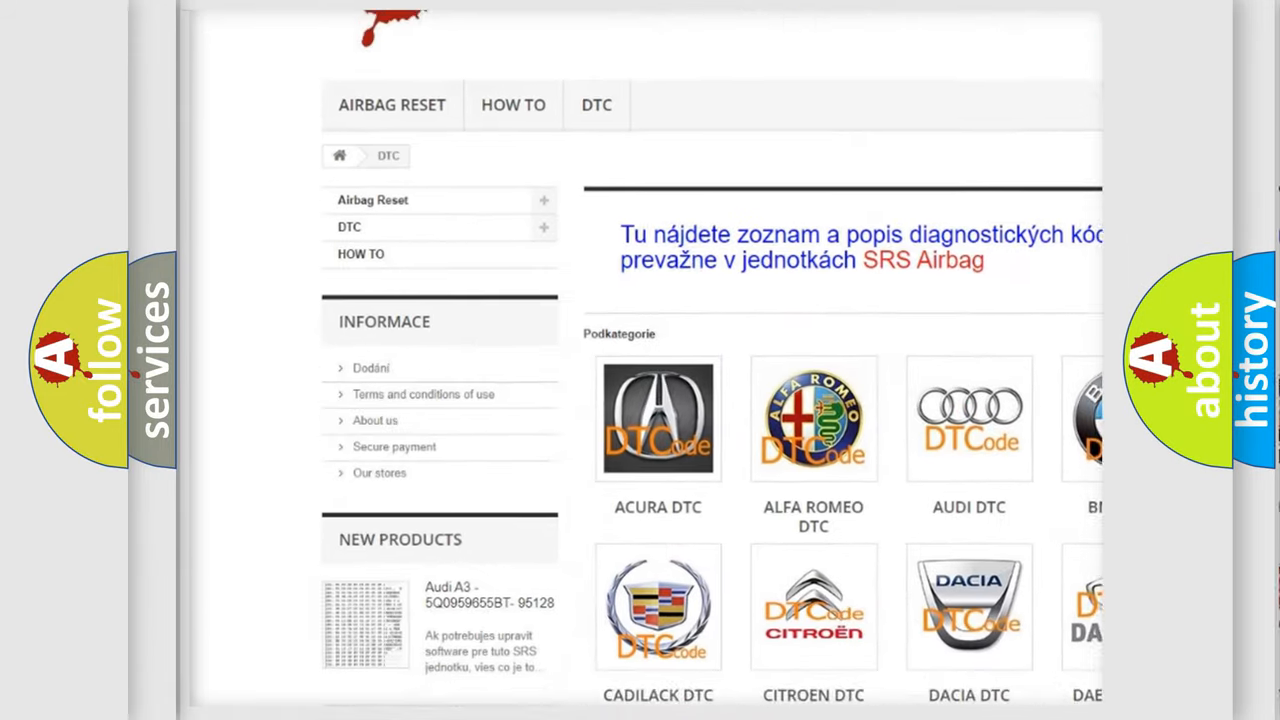
scroll("down", 3)
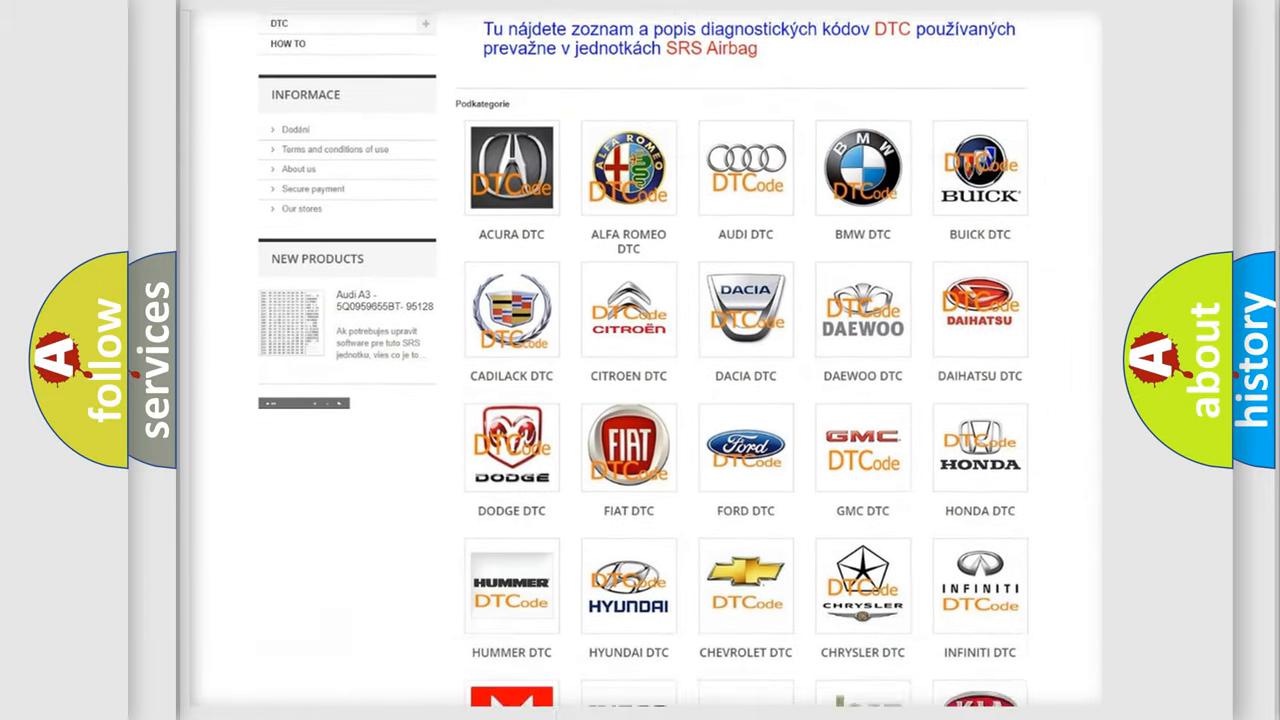
scroll("down", 3)
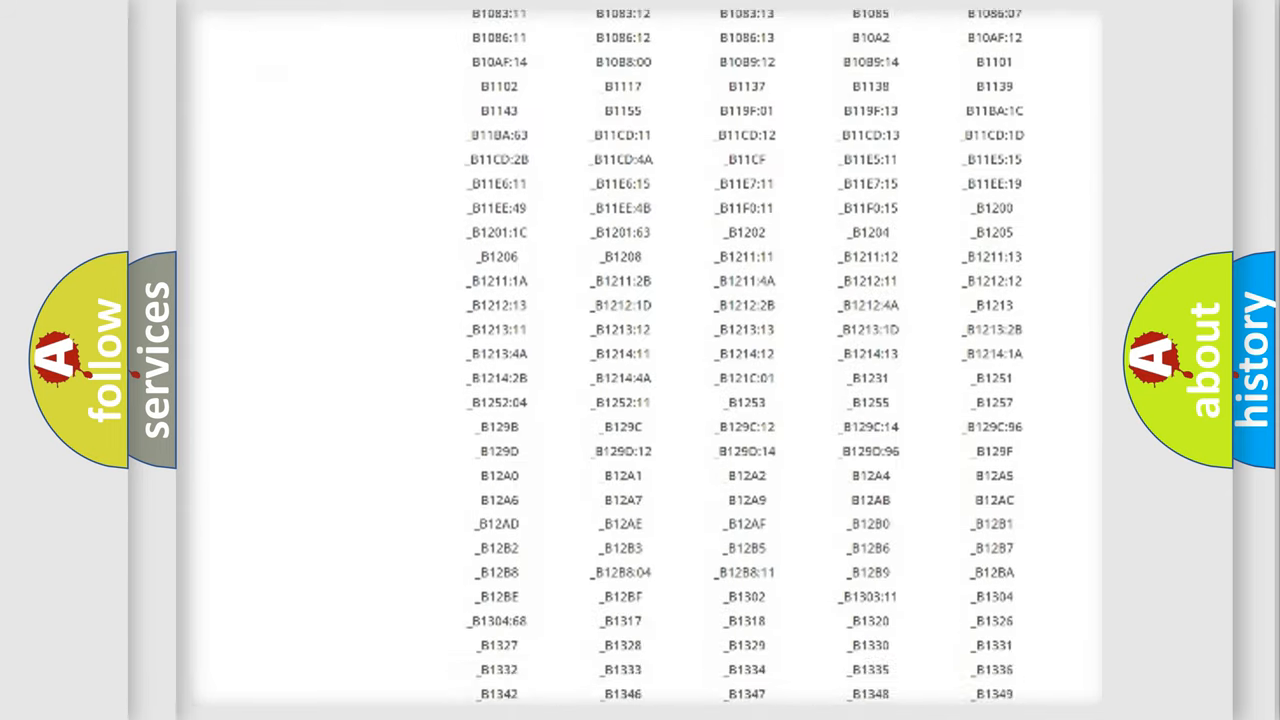
scroll("down", 3)
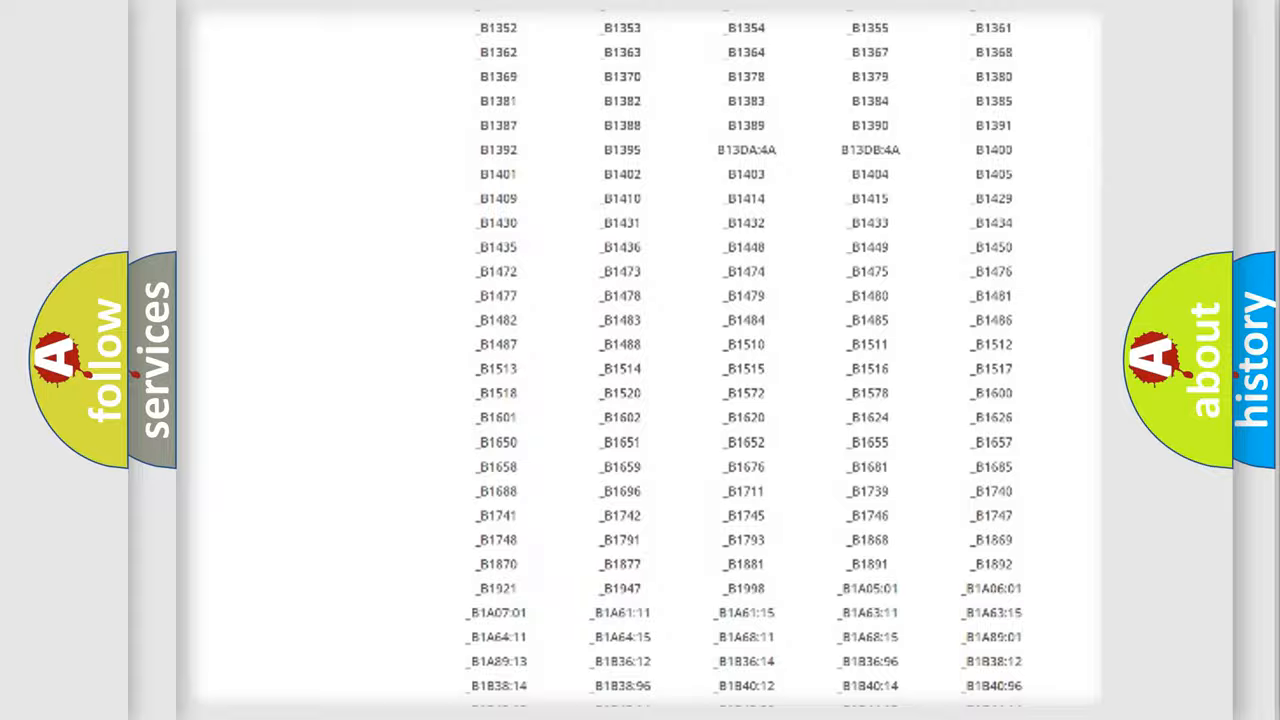